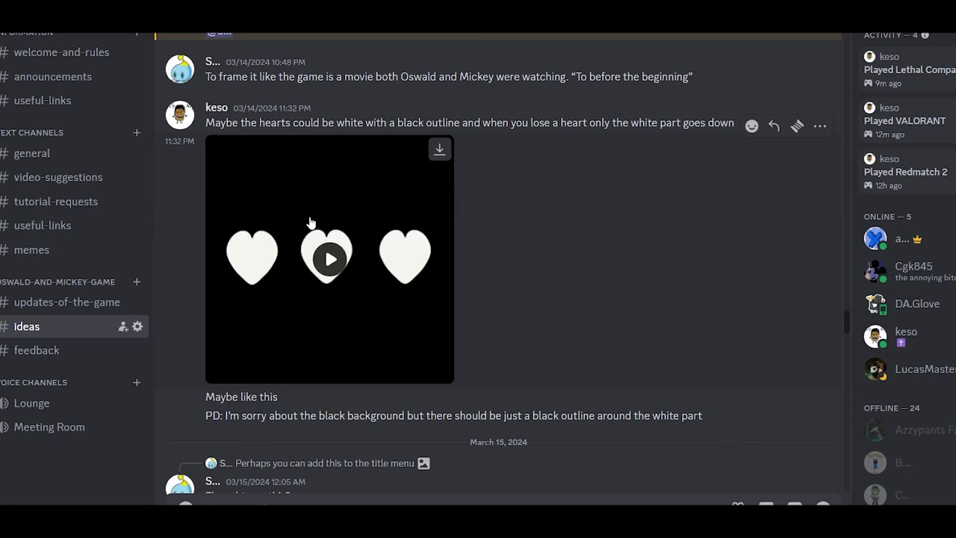
mouse_move(524, 275)
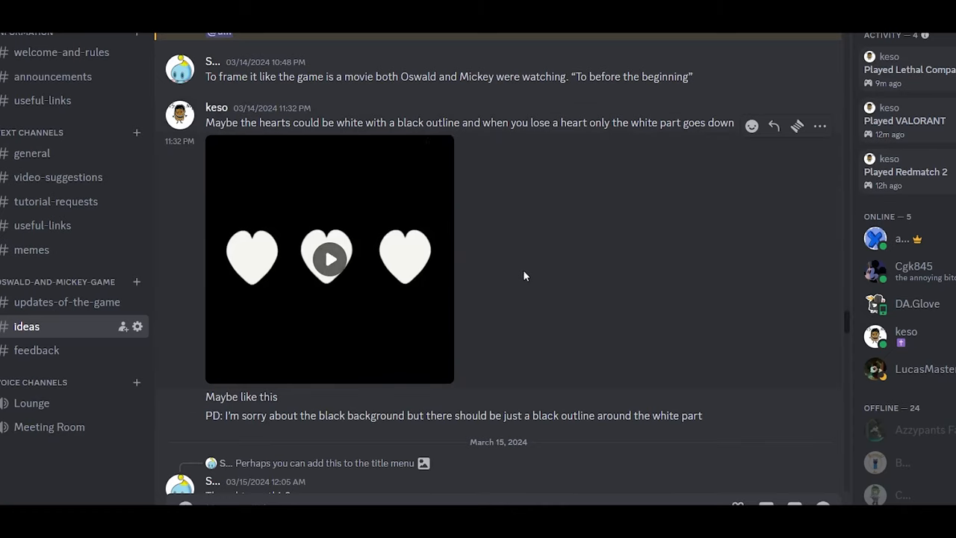
mouse_move(644, 372)
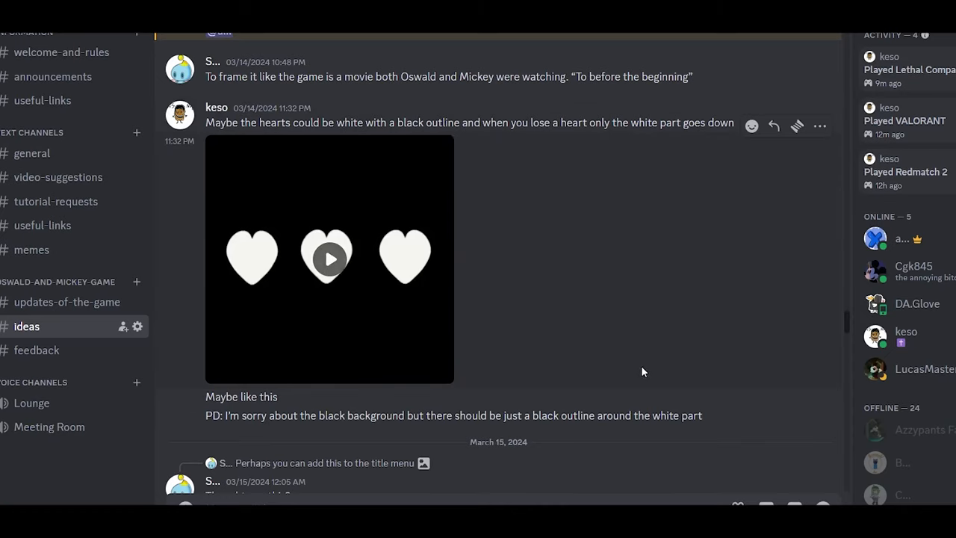
Switch from the Oswald cutscene artwork to the Illustrator document with the tall brick wall column
left_click(328, 260)
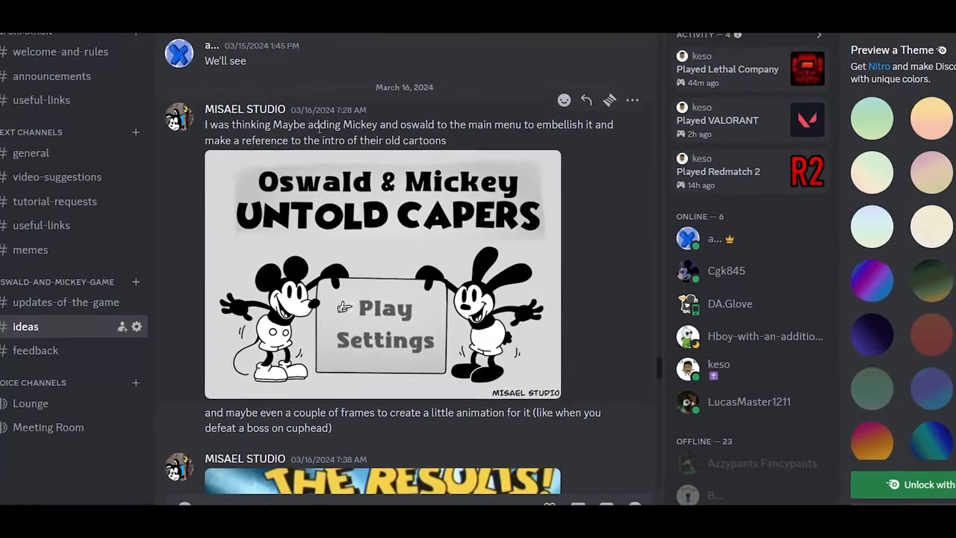
left_click(382, 275)
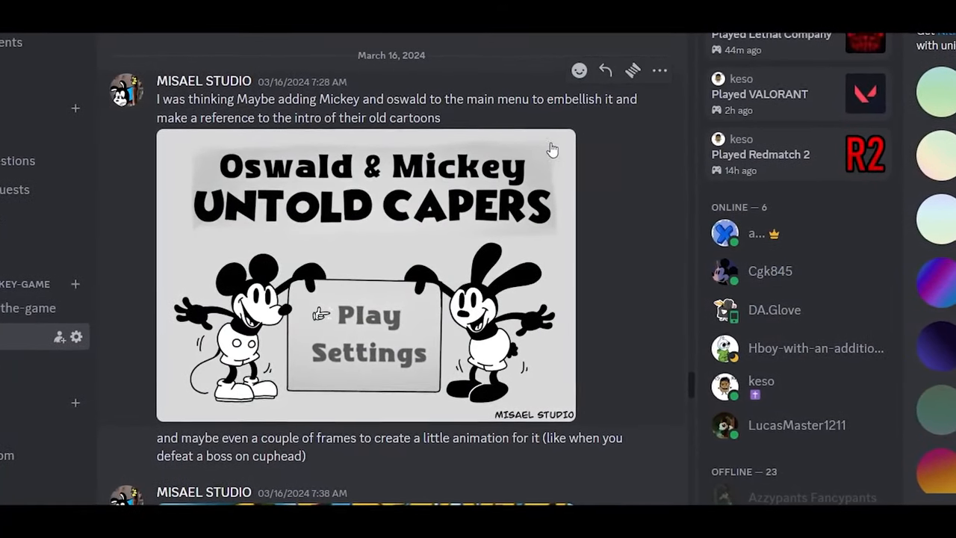
scroll("down", 3)
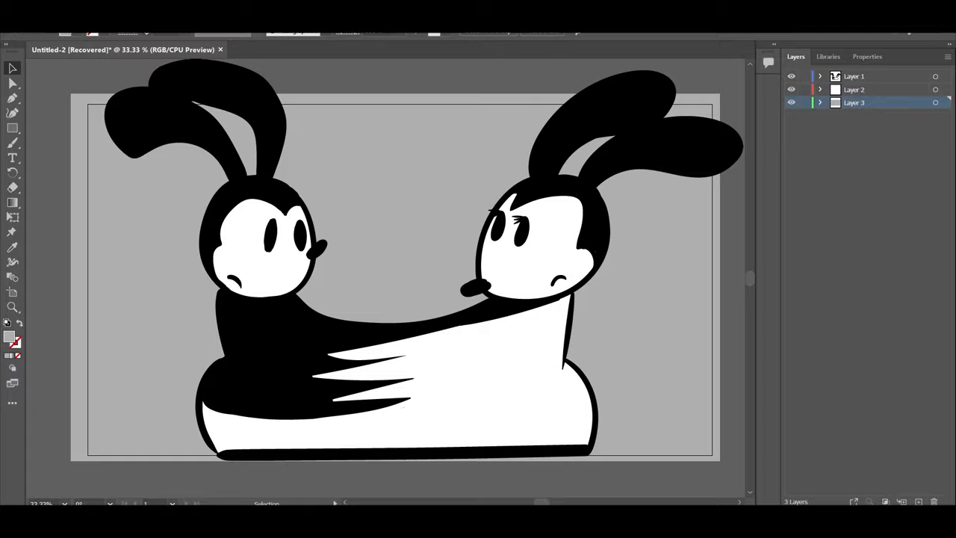
left_click(301, 49)
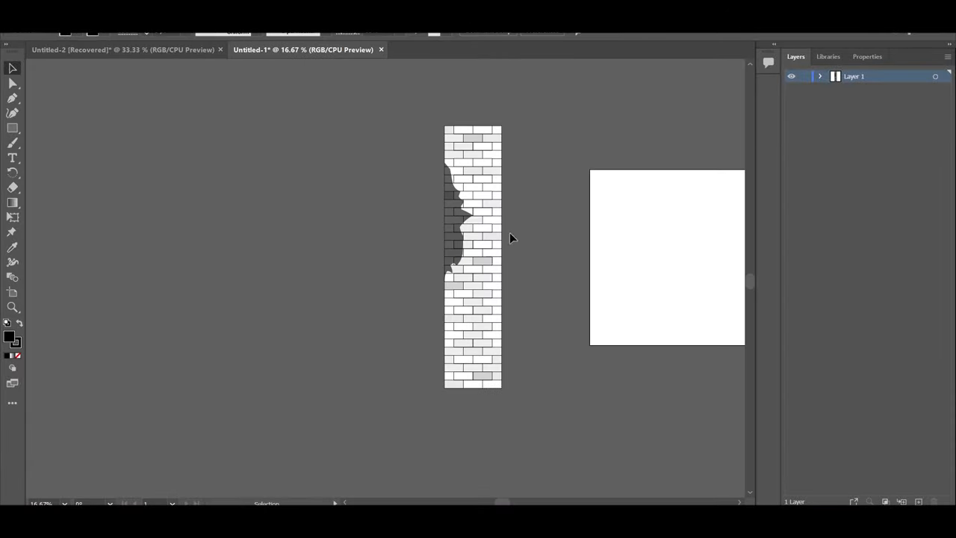